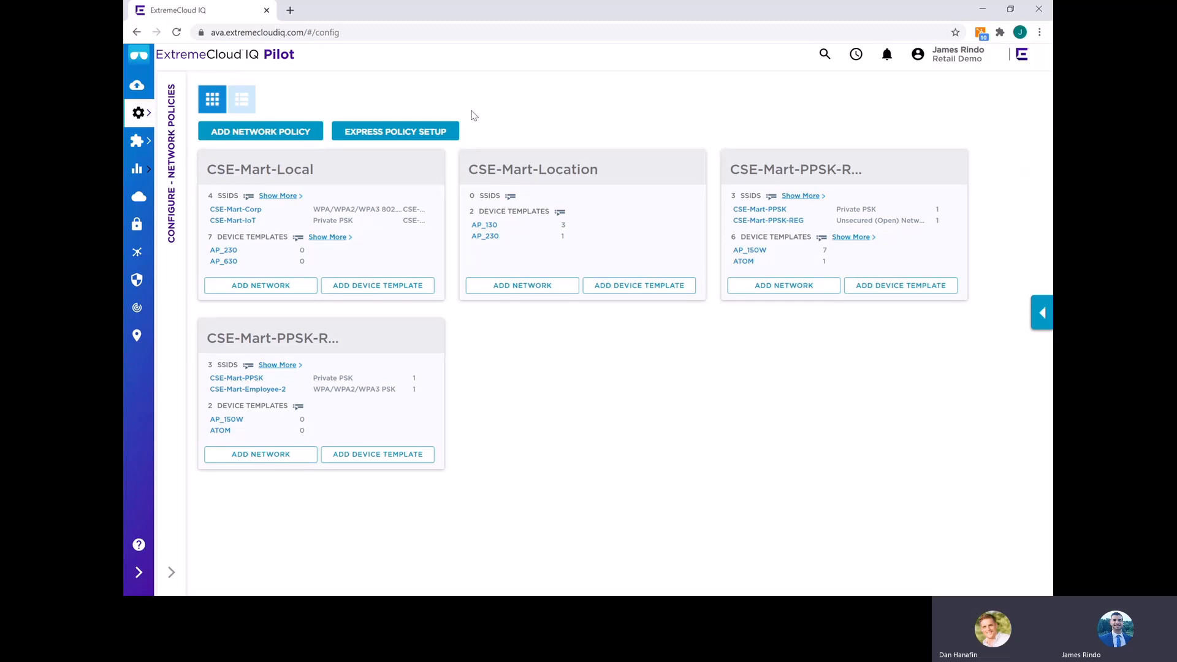
pyautogui.moveTo(260, 131)
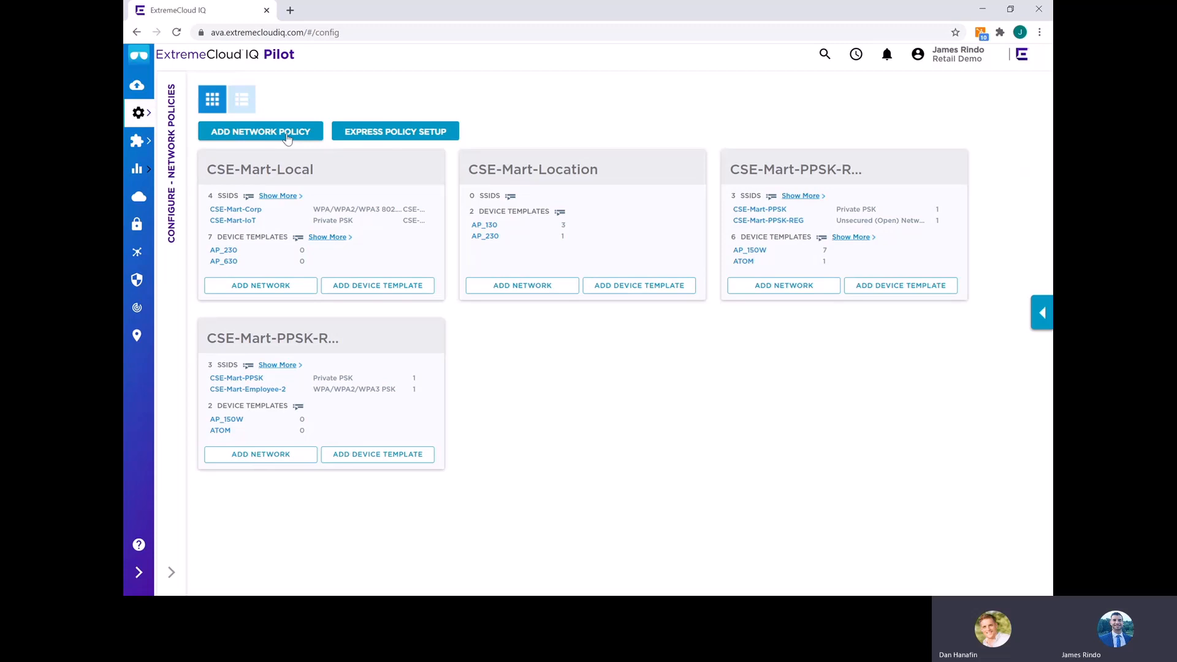
# Start a new network policy so the blank form shows with Wireless, Switches and Routing checked
pyautogui.click(260, 131)
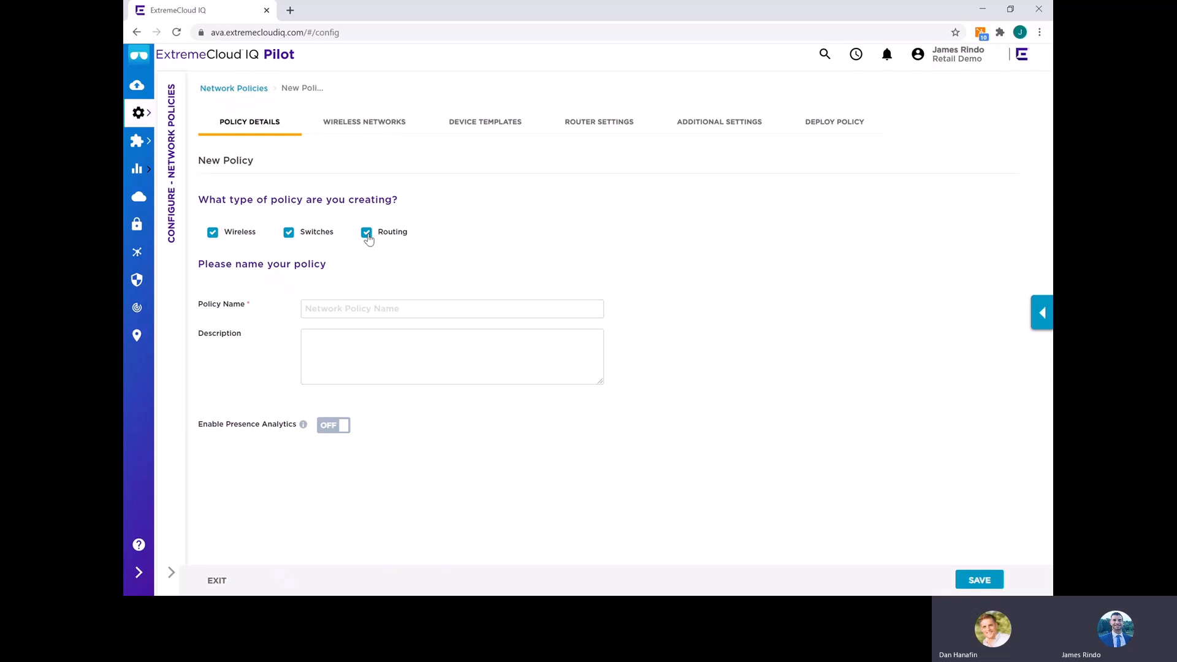